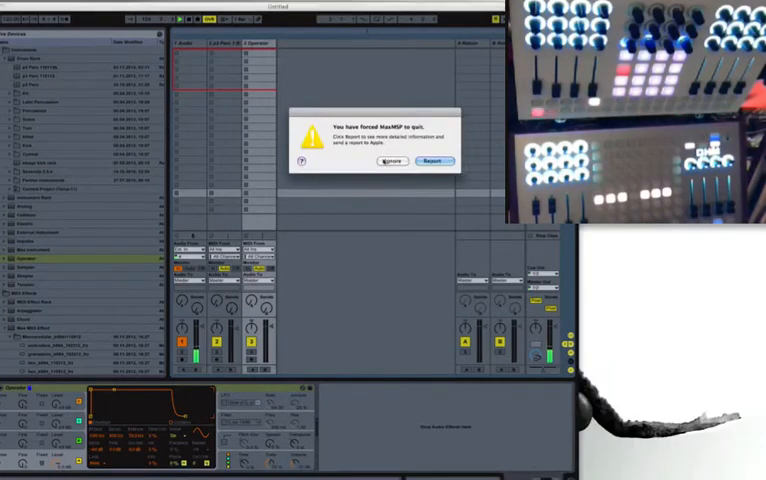
Ignore the MaxMSP crash report and bring up the macOS MIDI Studio window
{"action": "left_click", "coordinate": [392, 161]}
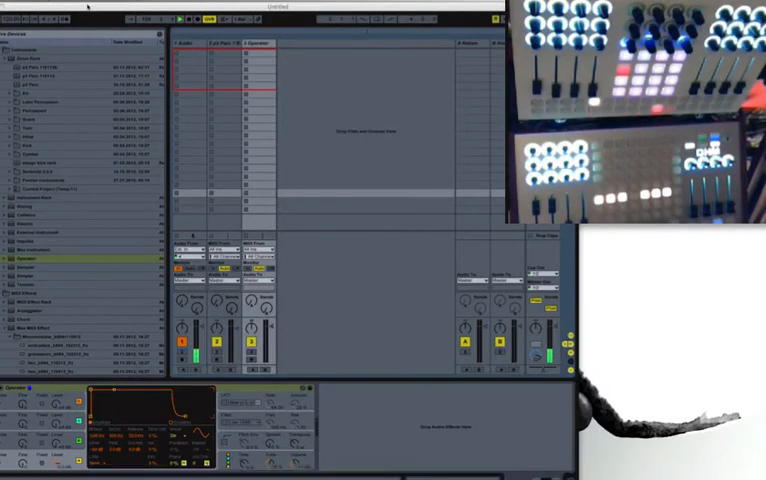
{"action": "left_click", "coordinate": [130, 7]}
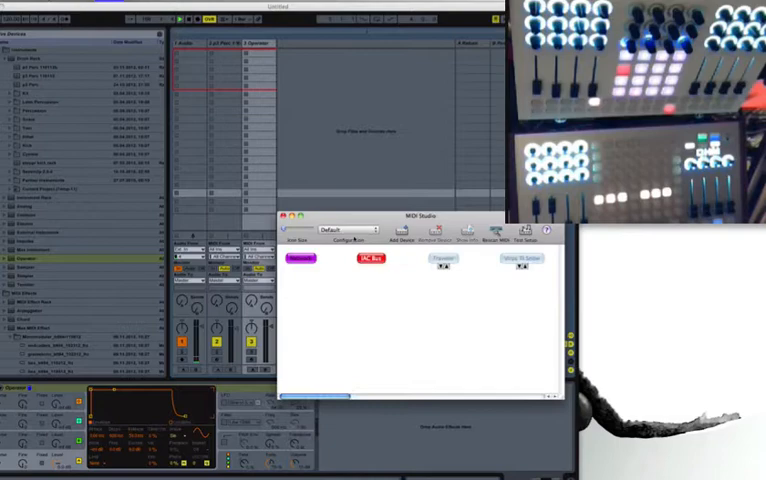
Inspect the IAC Bus device's properties, then close MIDI Studio
{"action": "double_click", "coordinate": [370, 258]}
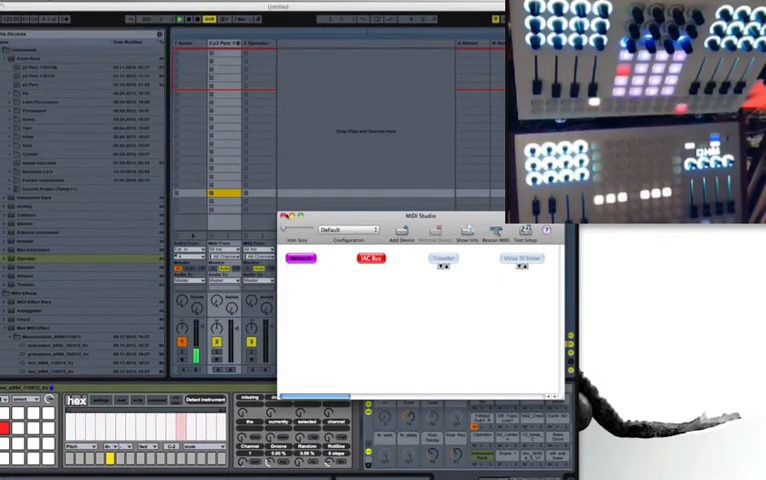
{"action": "left_click", "coordinate": [283, 214]}
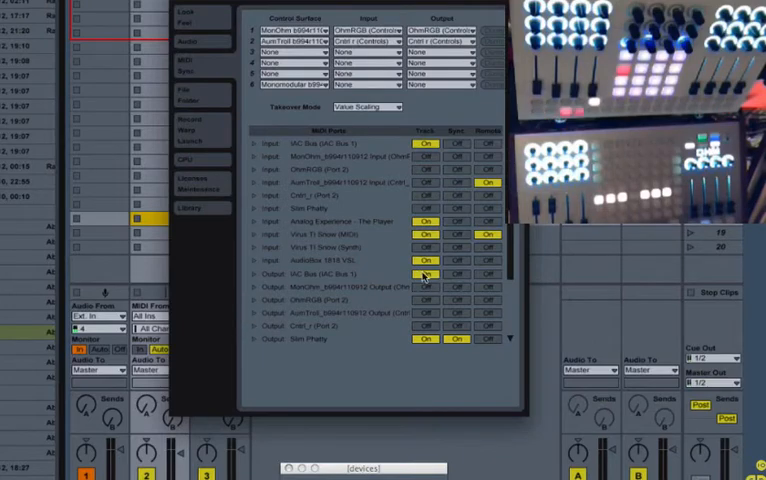
Switch the Track output for IAC Bus (IAC Bus 1) to On in MIDI Sync preferences
{"action": "left_click", "coordinate": [425, 273]}
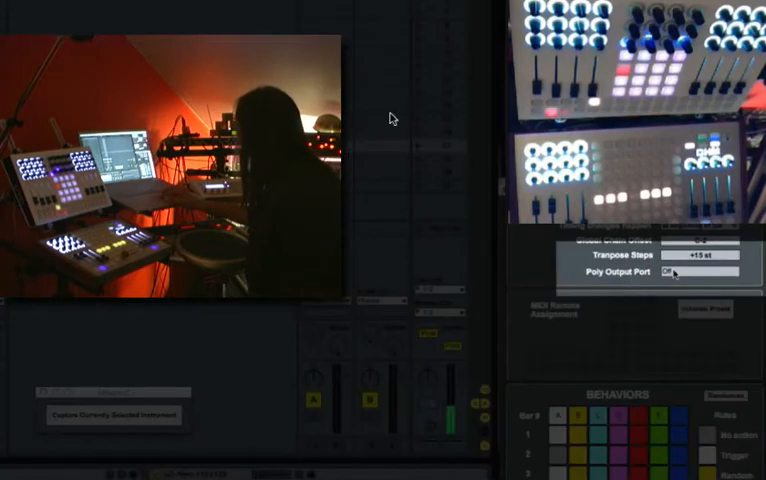
Route hex's Poly Output Port to IAC Driver IAC Bus 1 and show the Operator track's MIDI From choices
{"action": "left_click", "coordinate": [696, 272]}
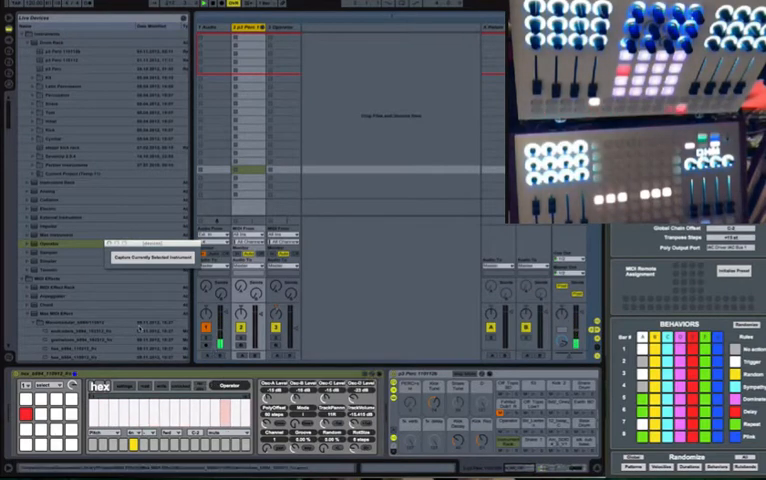
{"action": "left_click", "coordinate": [280, 248]}
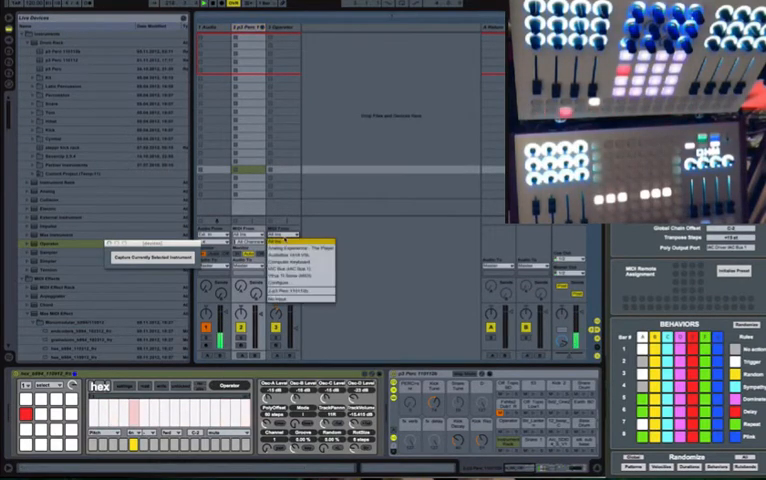